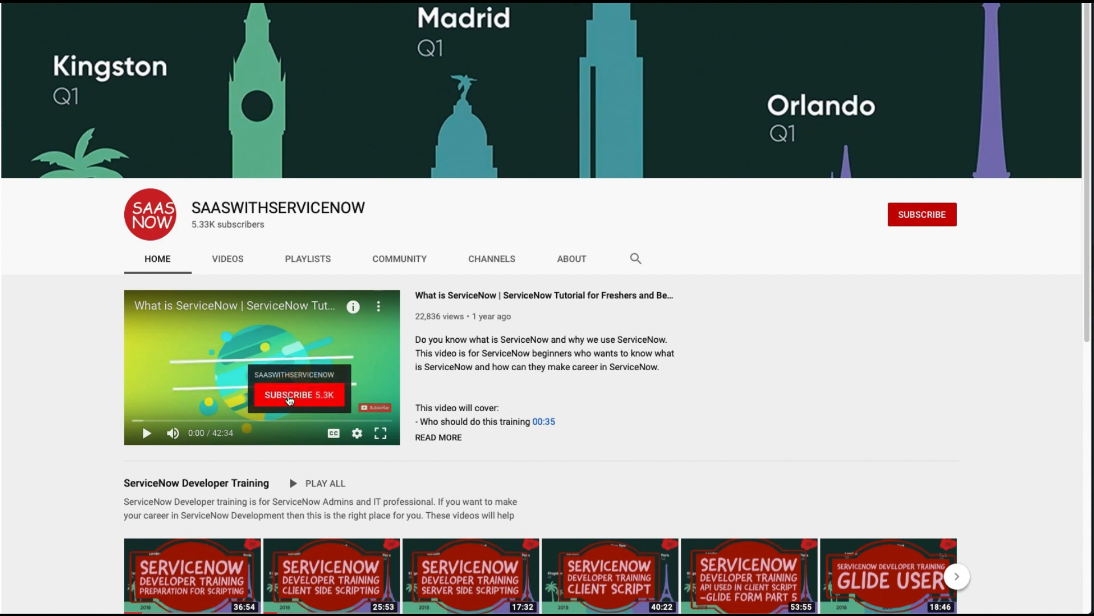
mouse_move(891, 234)
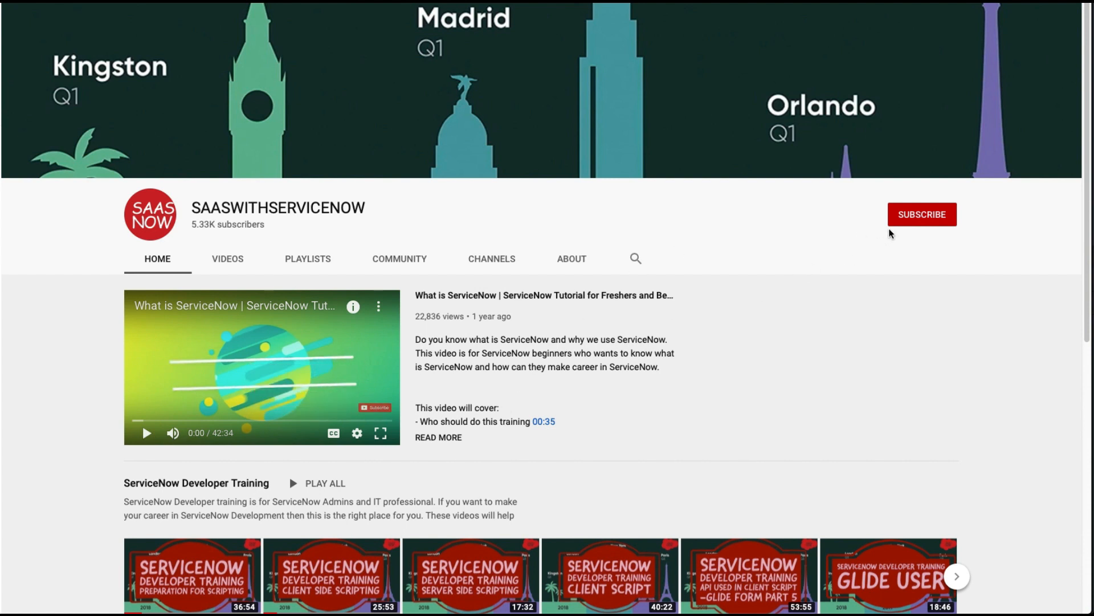
left_click(921, 215)
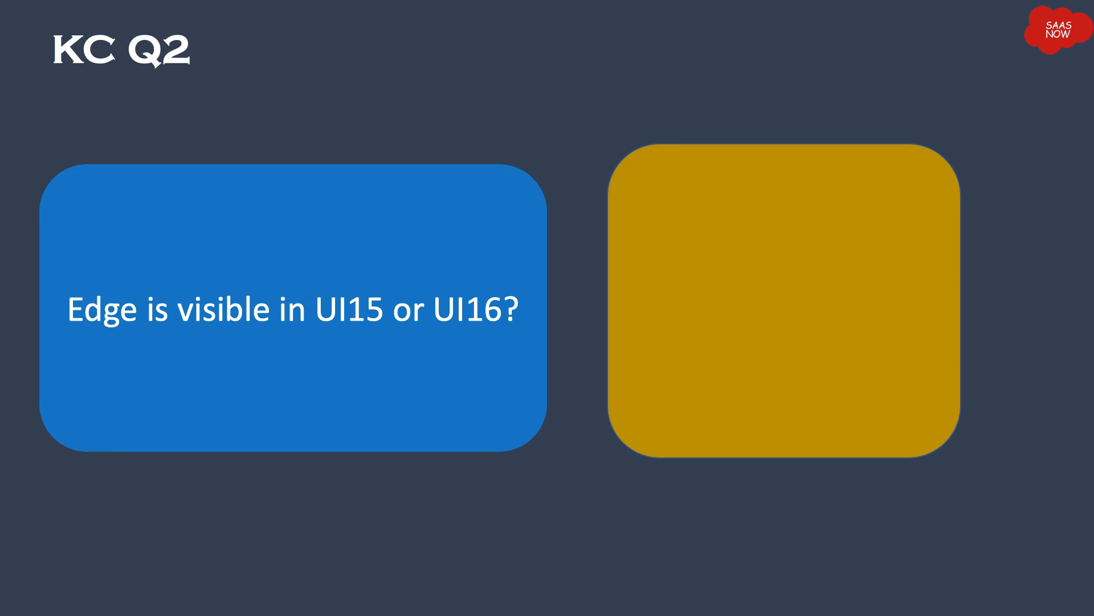
left_click(783, 307)
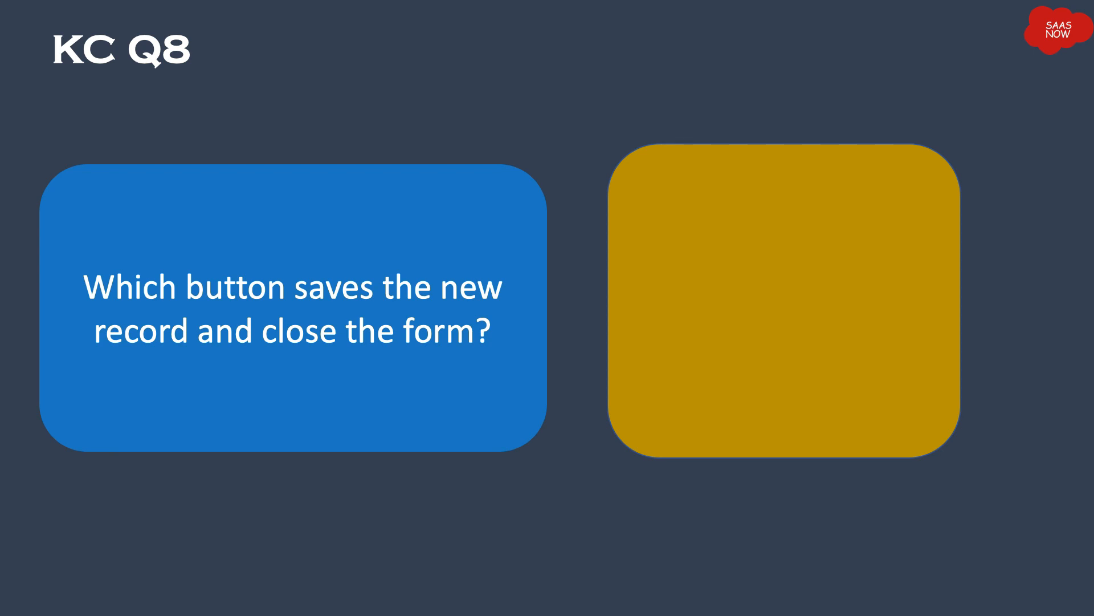
left_click(785, 304)
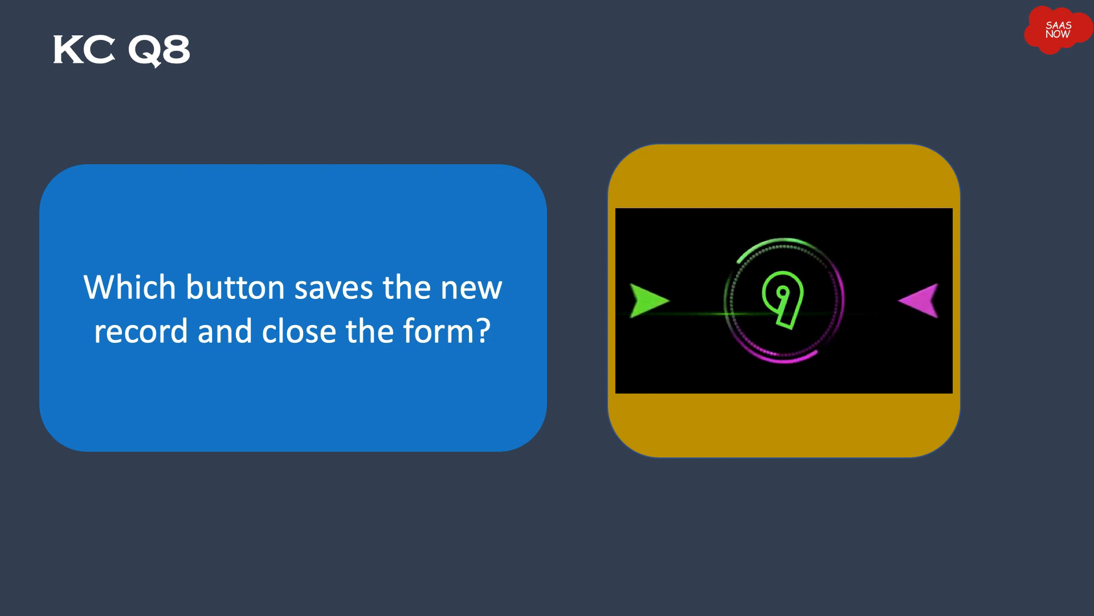